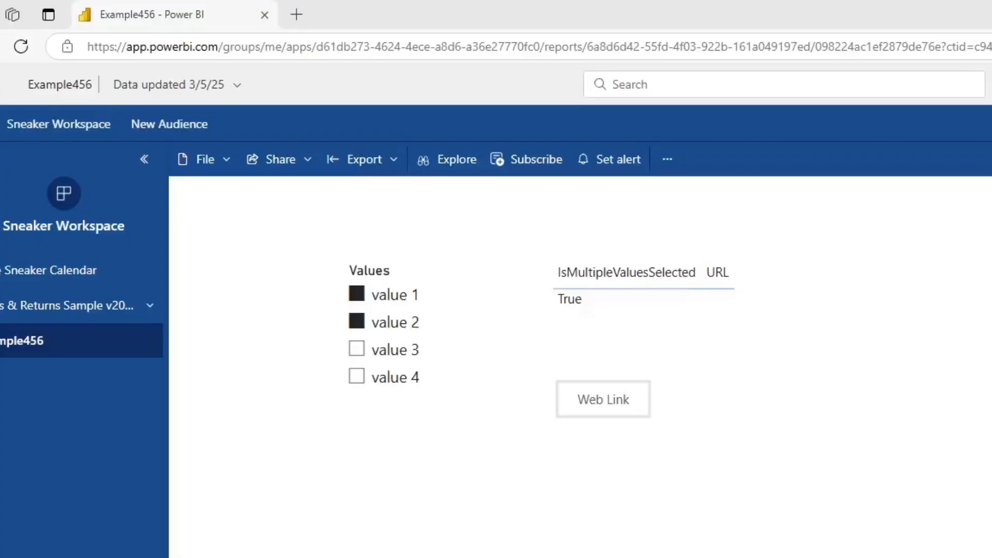
{"action": "mouse_move", "coordinate": [567, 380]}
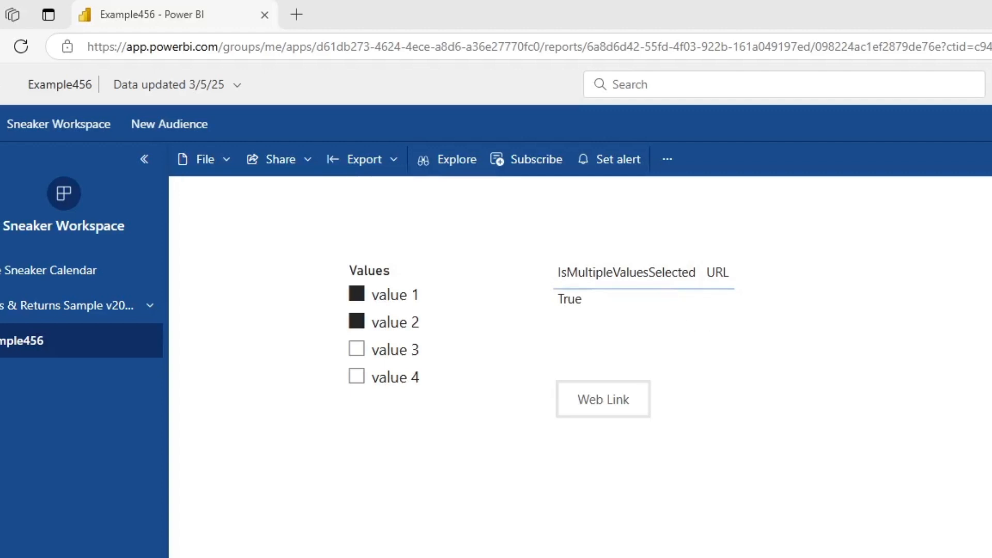
{"action": "mouse_move", "coordinate": [374, 288]}
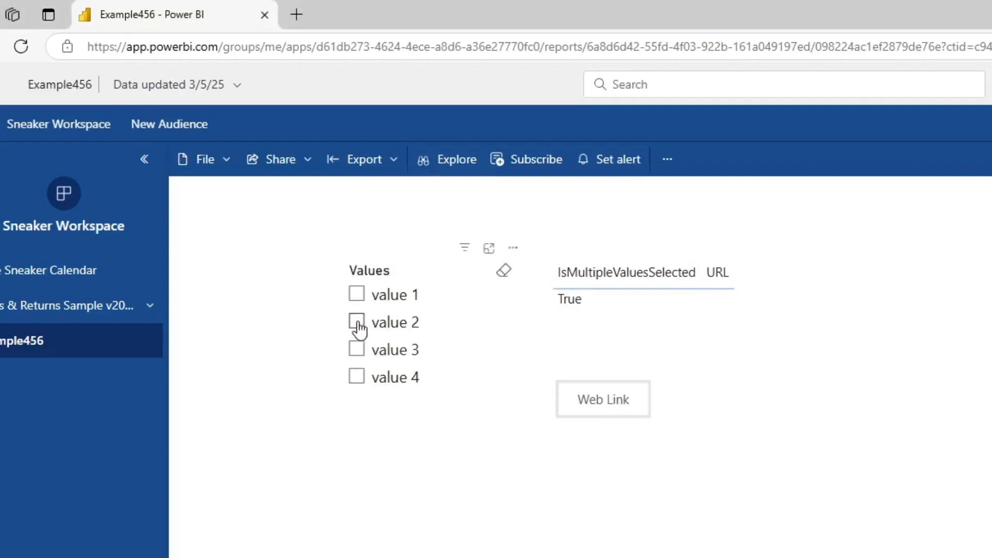
Select only value 2, follow the Web Link to Google, then close the Google page
{"action": "left_click", "coordinate": [356, 323]}
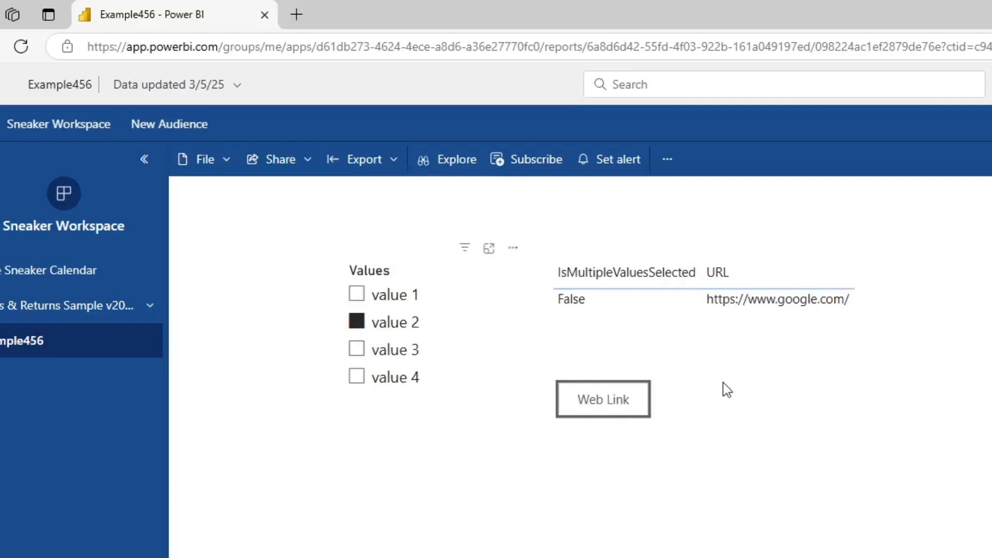
{"action": "mouse_move", "coordinate": [589, 408]}
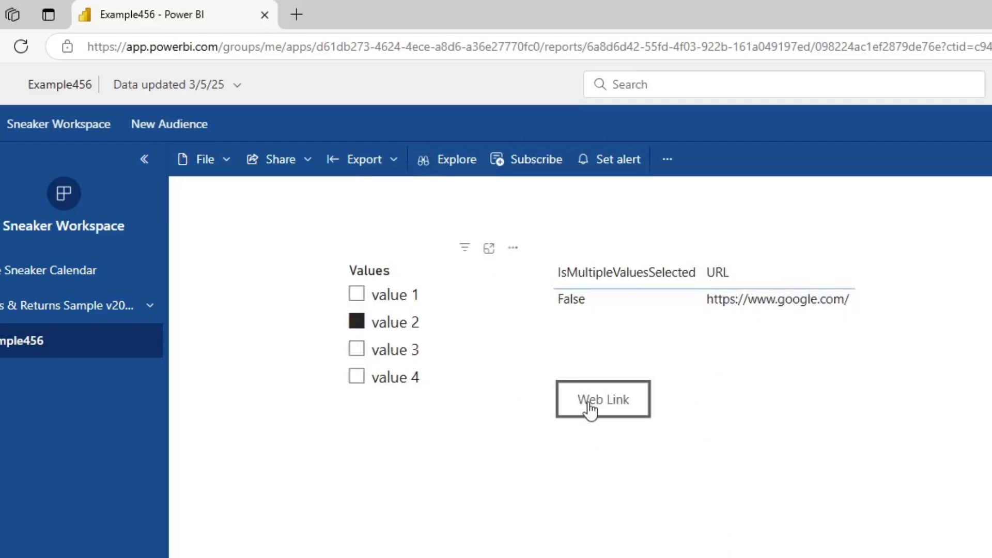
{"action": "left_click", "coordinate": [602, 399]}
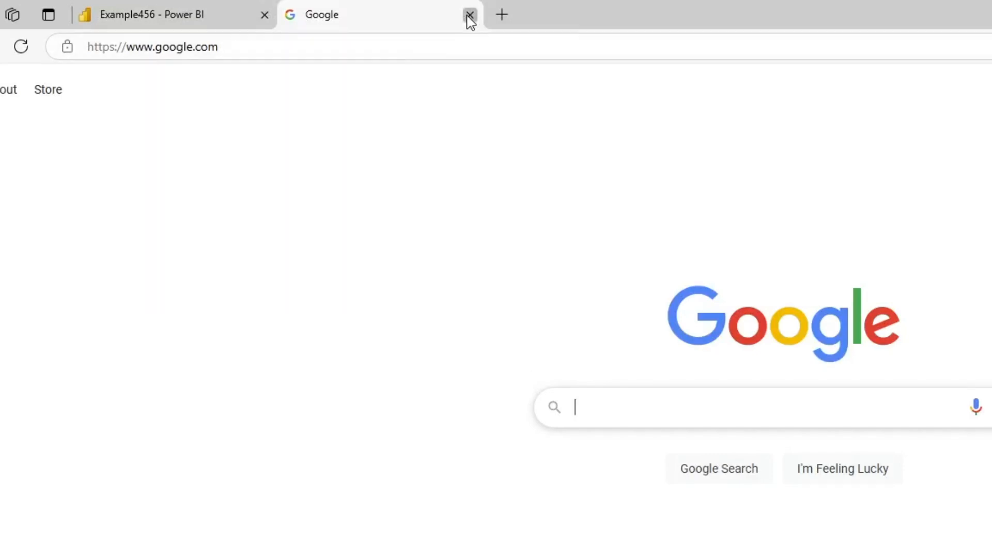
{"action": "left_click", "coordinate": [469, 14]}
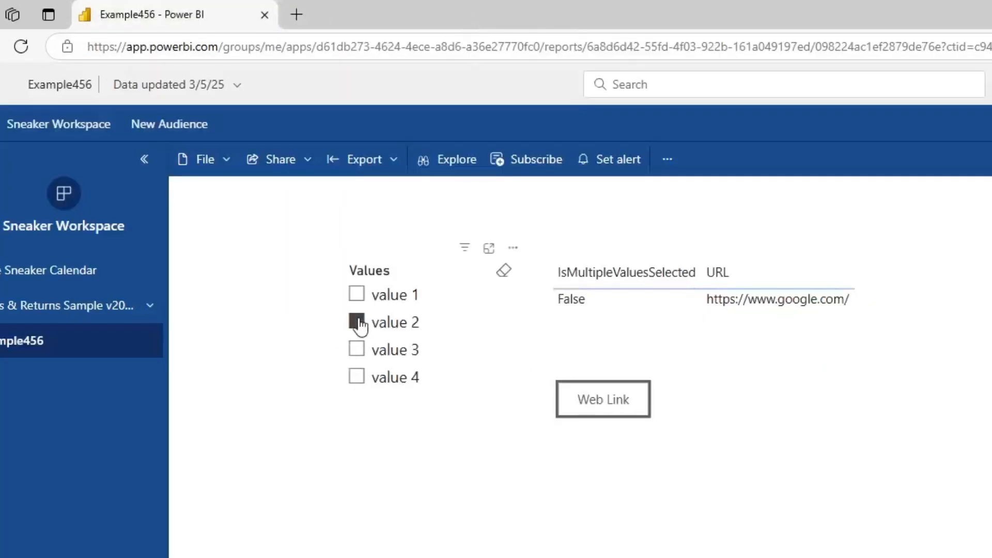
Select slicer values 1 and 2 together, then return to the report in Power BI Desktop
{"action": "left_click", "coordinate": [356, 294]}
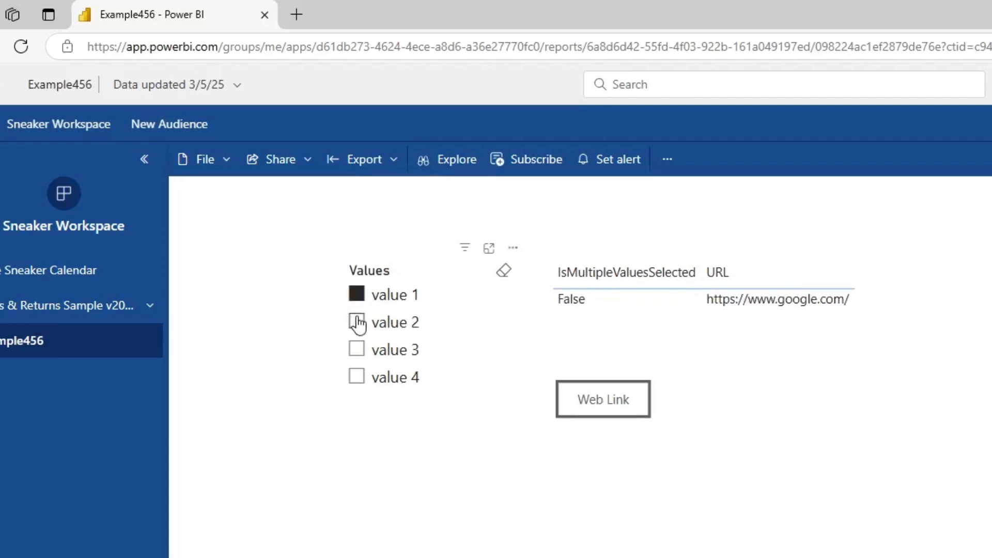
{"action": "left_click", "coordinate": [358, 322]}
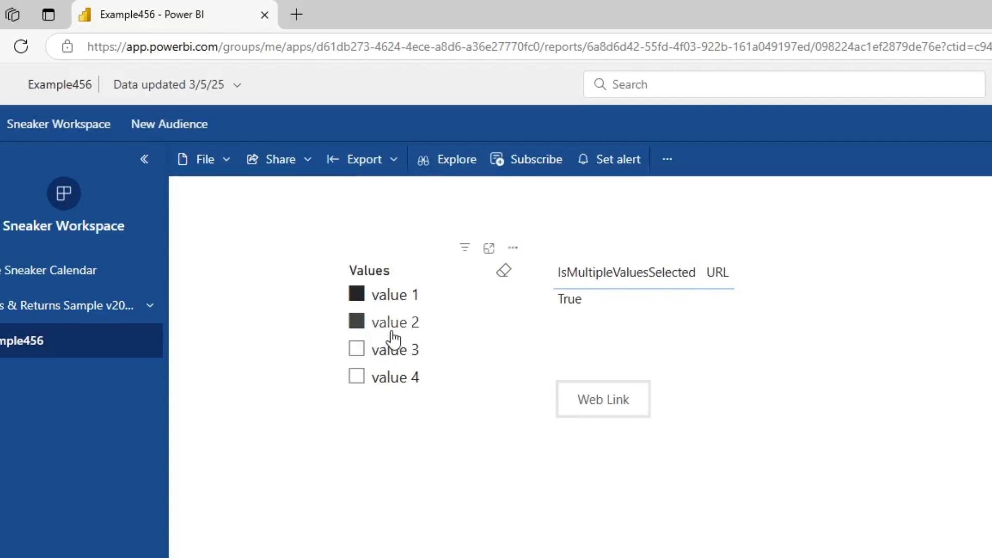
{"action": "left_click", "coordinate": [356, 321]}
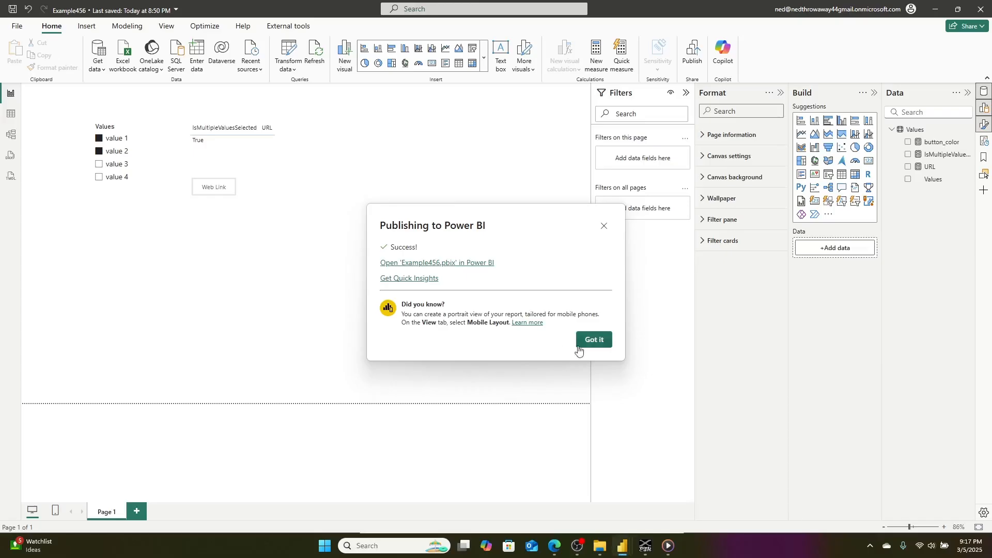
Dismiss the publish success message and open the Values column properties in the Data pane
{"action": "left_click", "coordinate": [593, 339]}
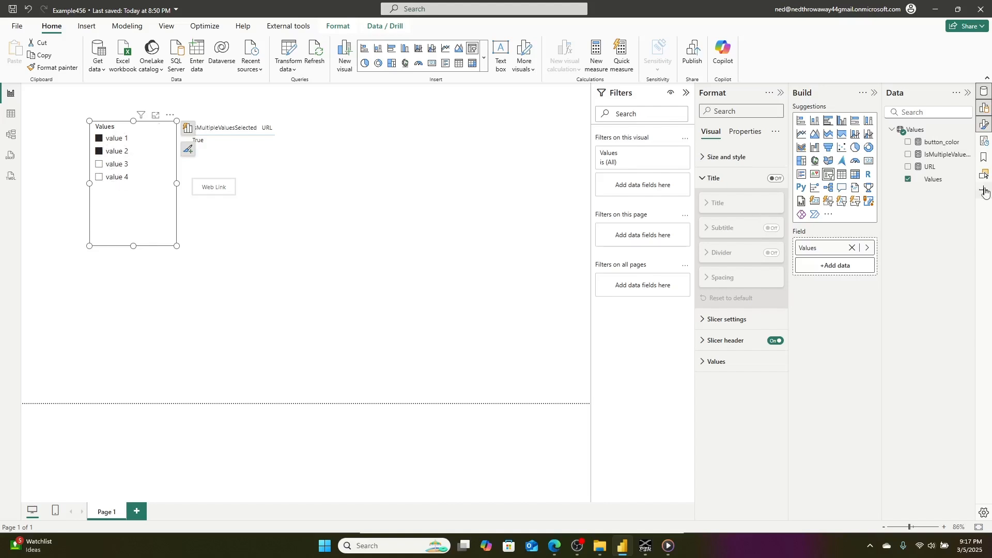
{"action": "left_click", "coordinate": [933, 179]}
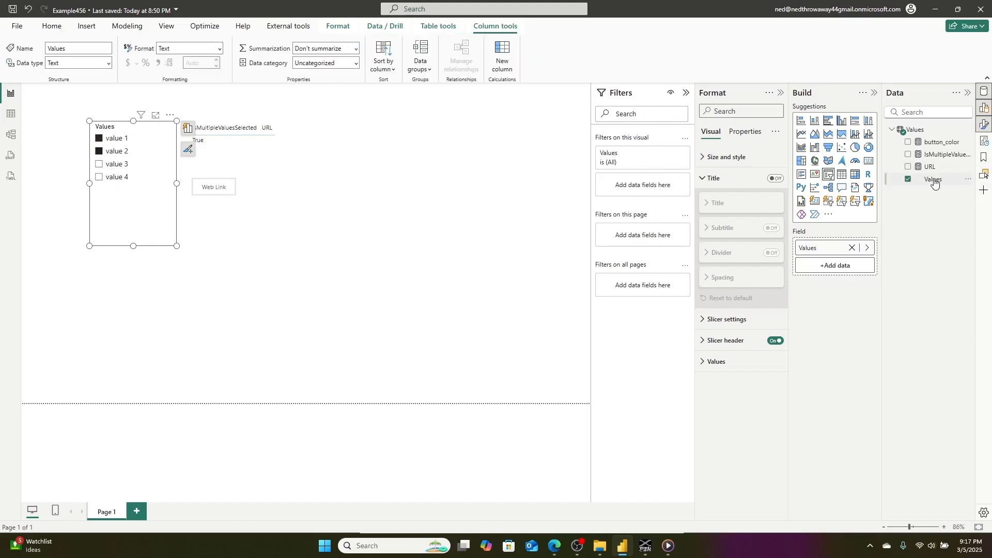
{"action": "left_click", "coordinate": [947, 155]}
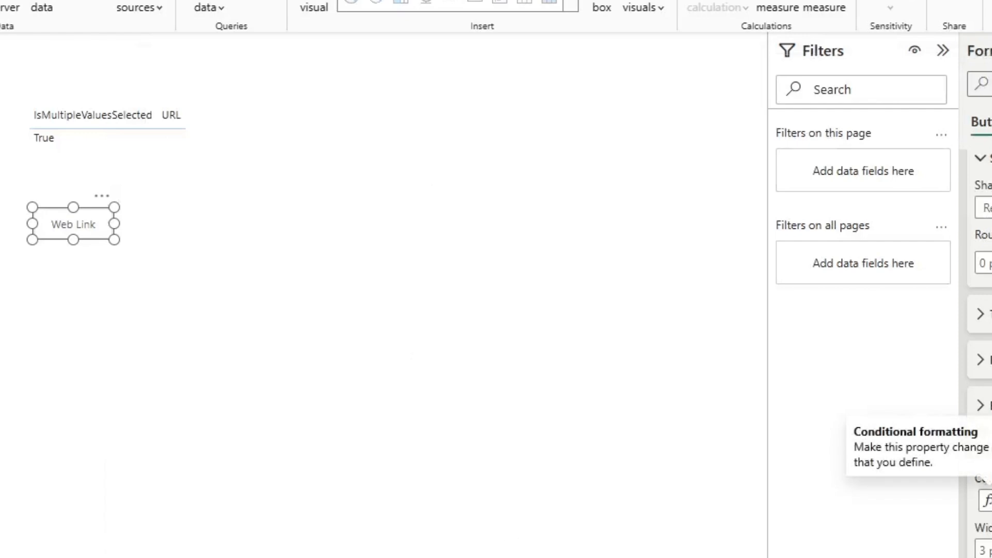
{"action": "mouse_move", "coordinate": [60, 279]}
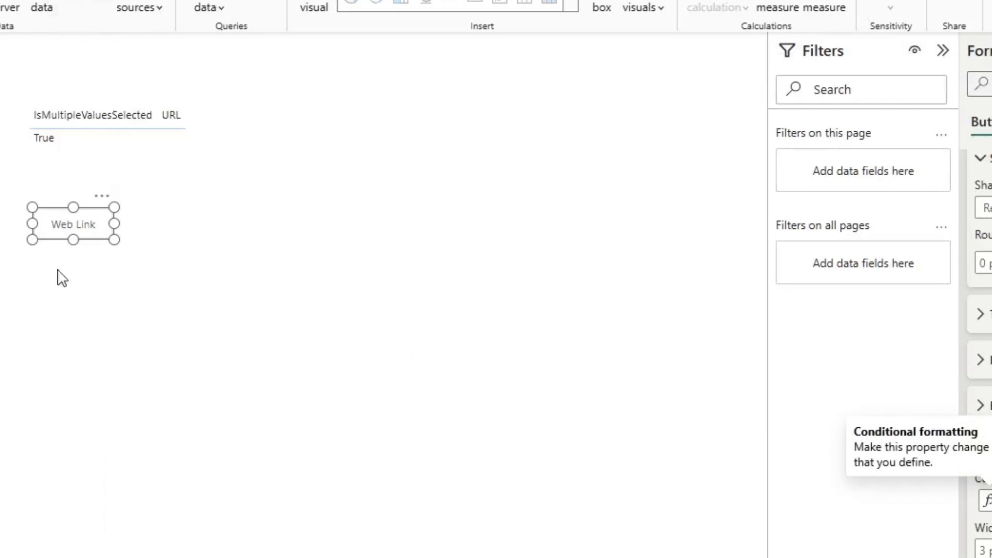